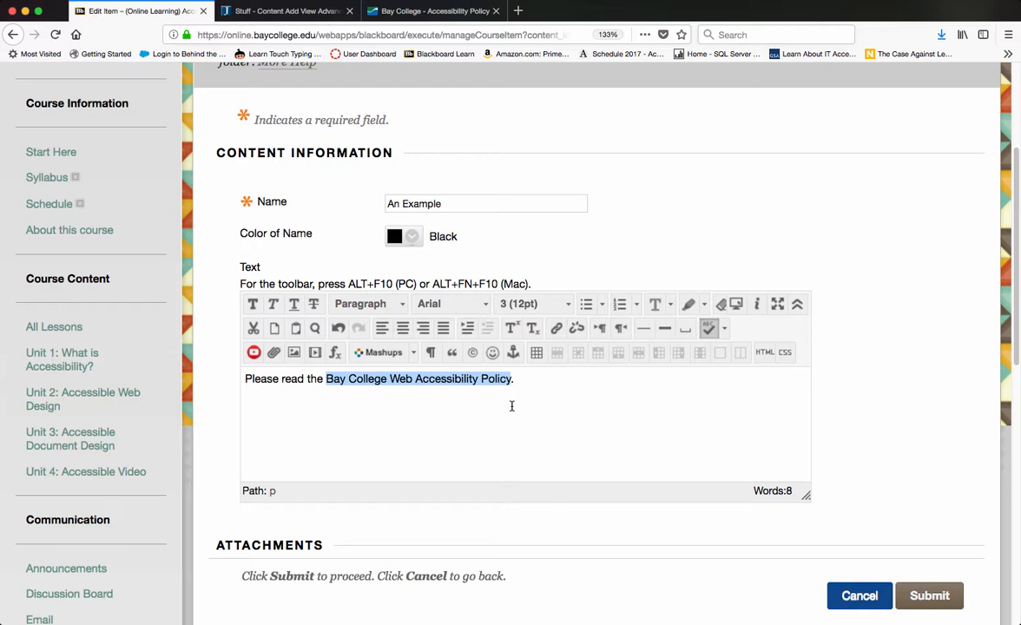
pyautogui.moveTo(490, 398)
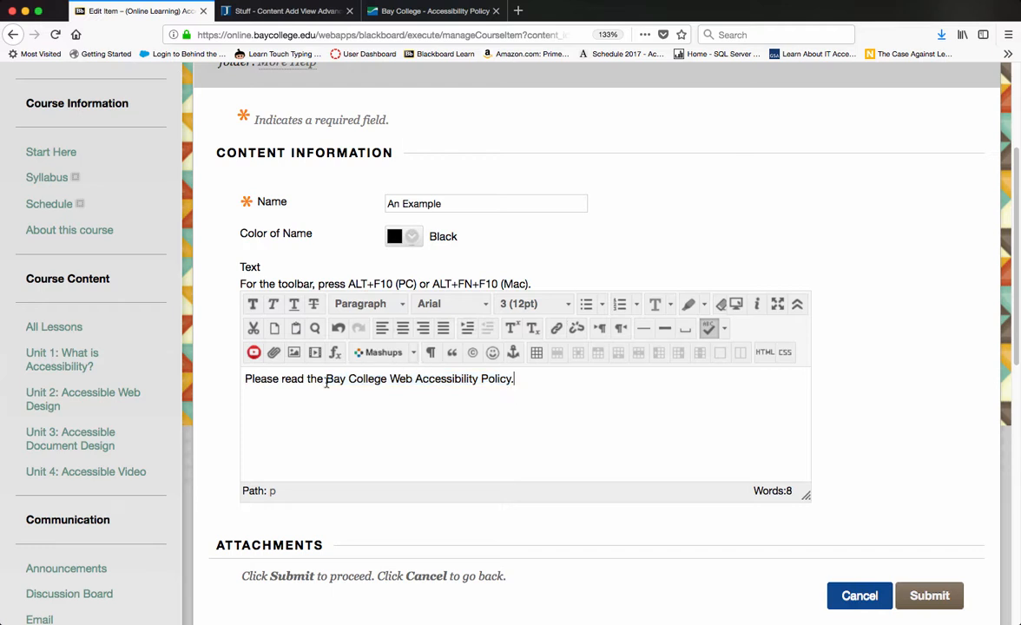
# Step: Select the phrase 'Bay College Web Accessibility Policy' and bring the policy page's tab forward
pyautogui.moveTo(327, 379); pyautogui.dragTo(488, 379)
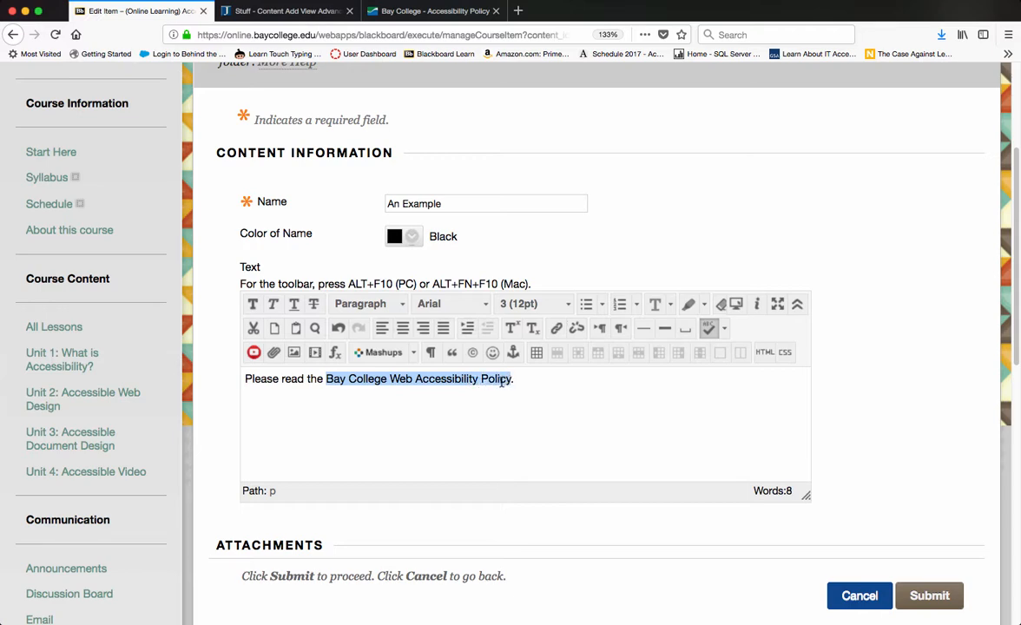
pyautogui.click(431, 10)
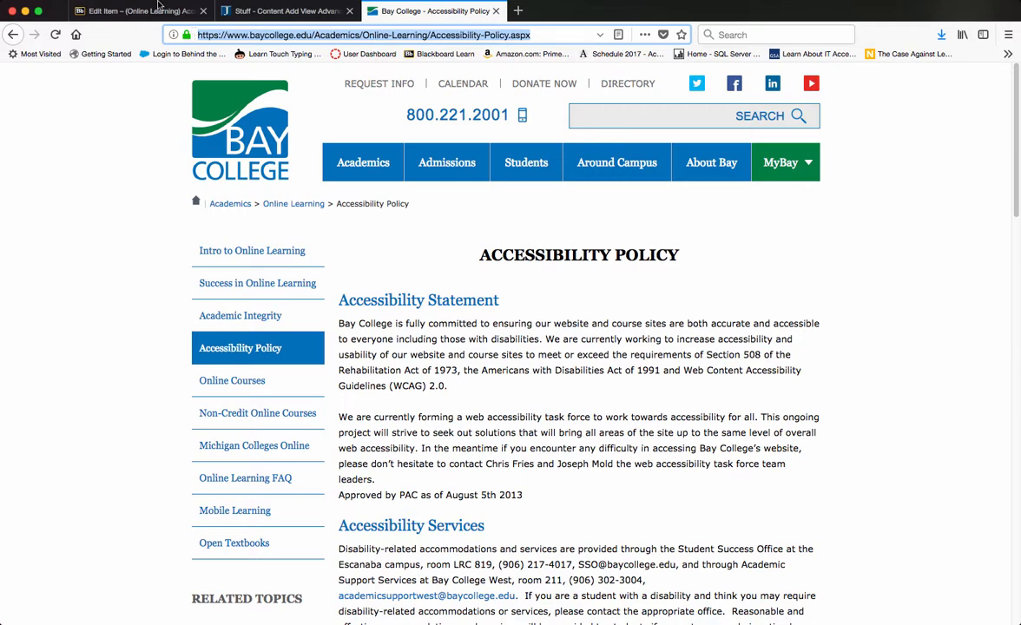
# Step: Return to the Blackboard item editor after copying the Accessibility Policy page address
pyautogui.click(130, 15)
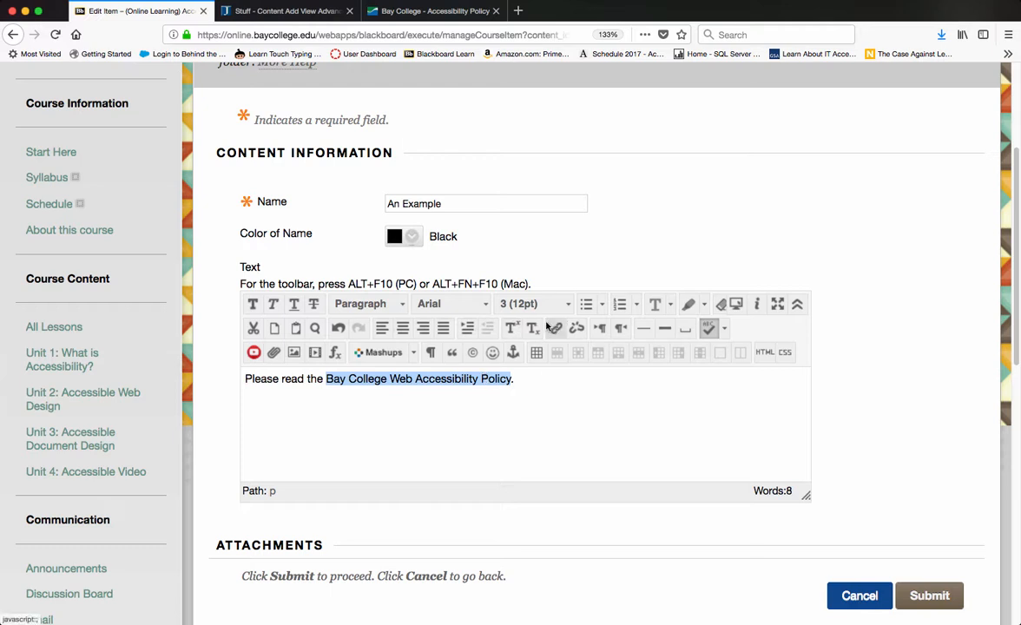
pyautogui.moveTo(556, 328)
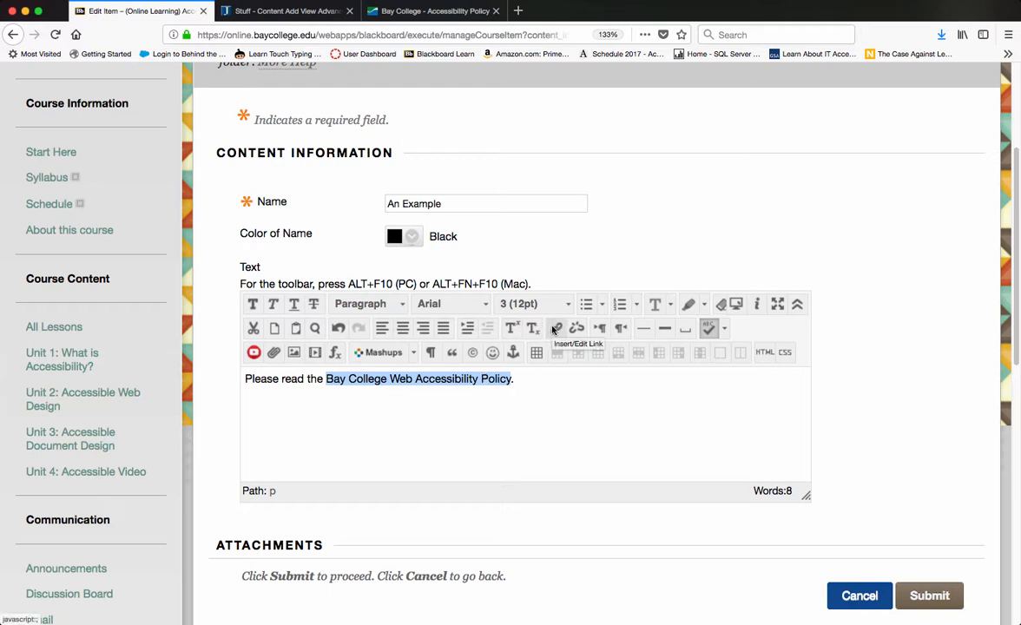
pyautogui.moveTo(556, 326)
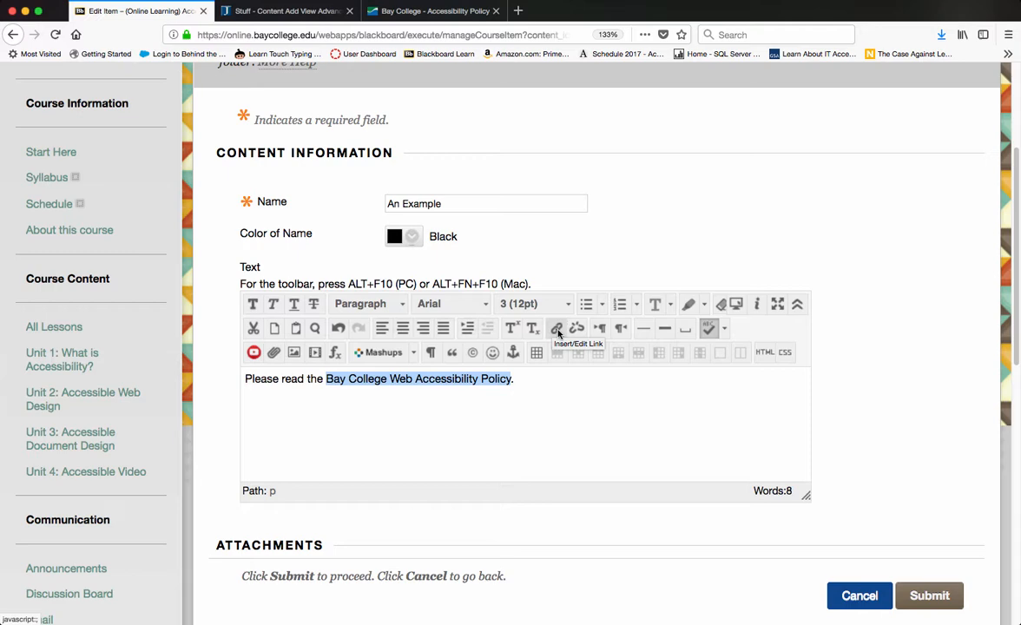
# Step: Bring up Insert/Edit Link for the selected policy phrase
pyautogui.click(554, 329)
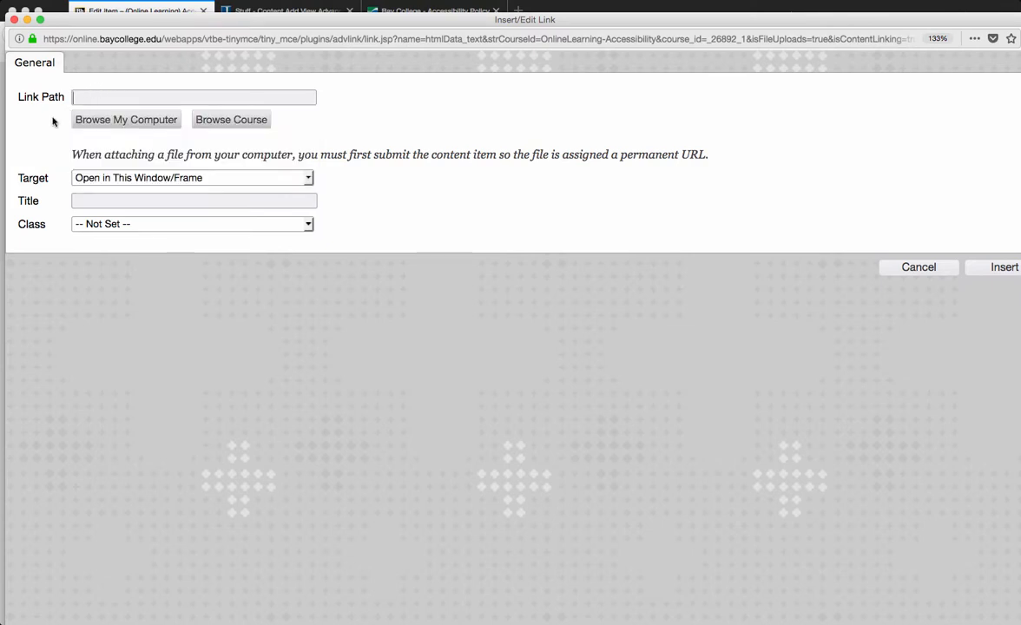
# Step: Link the phrase to /Academics/Online-Learning/Accessibility-Policy.aspx, opening in a new window (_blank), and insert it
pyautogui.write('/Academics/Online-Learning/Accessibility-Policy.aspx')
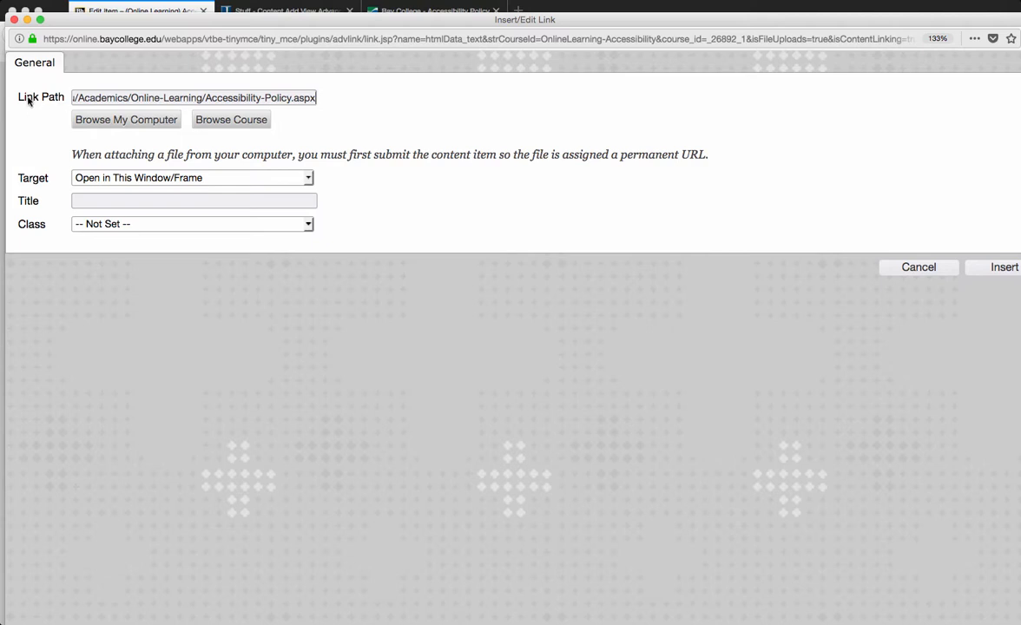
pyautogui.moveTo(31, 177)
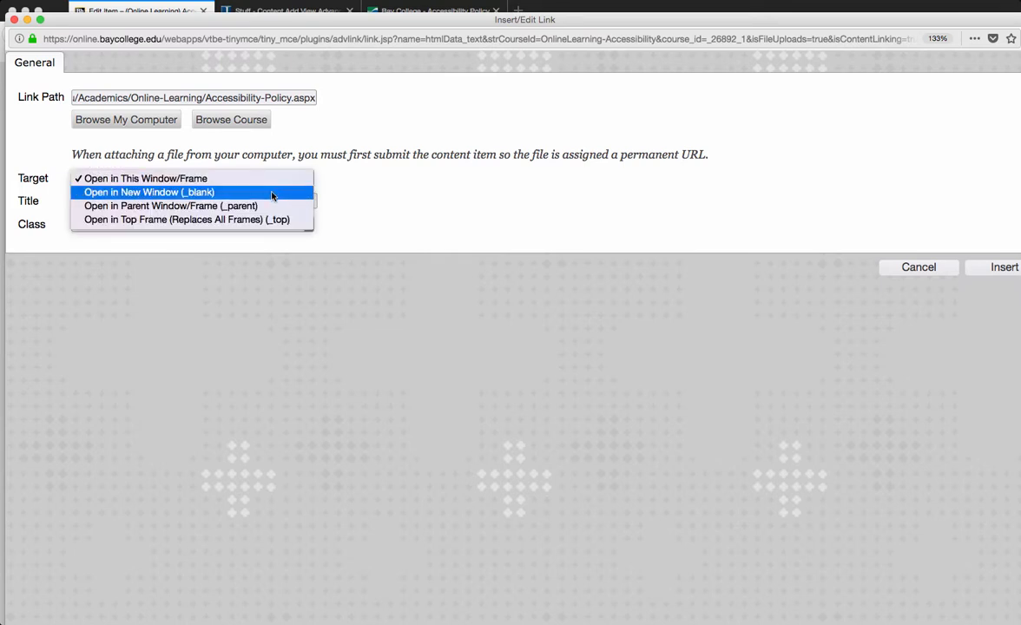
pyautogui.click(149, 191)
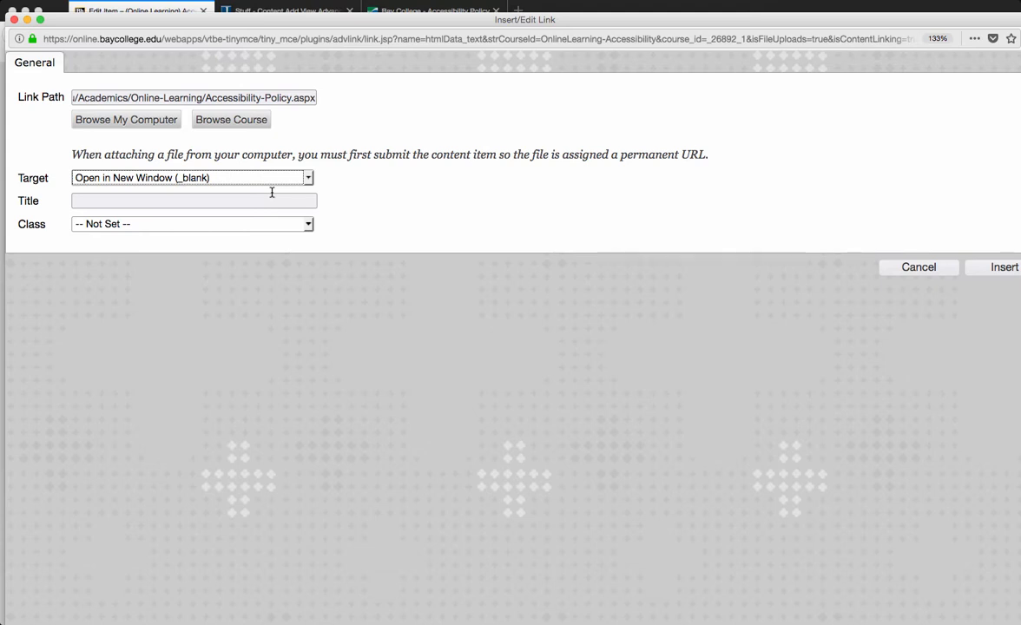
pyautogui.moveTo(292, 267)
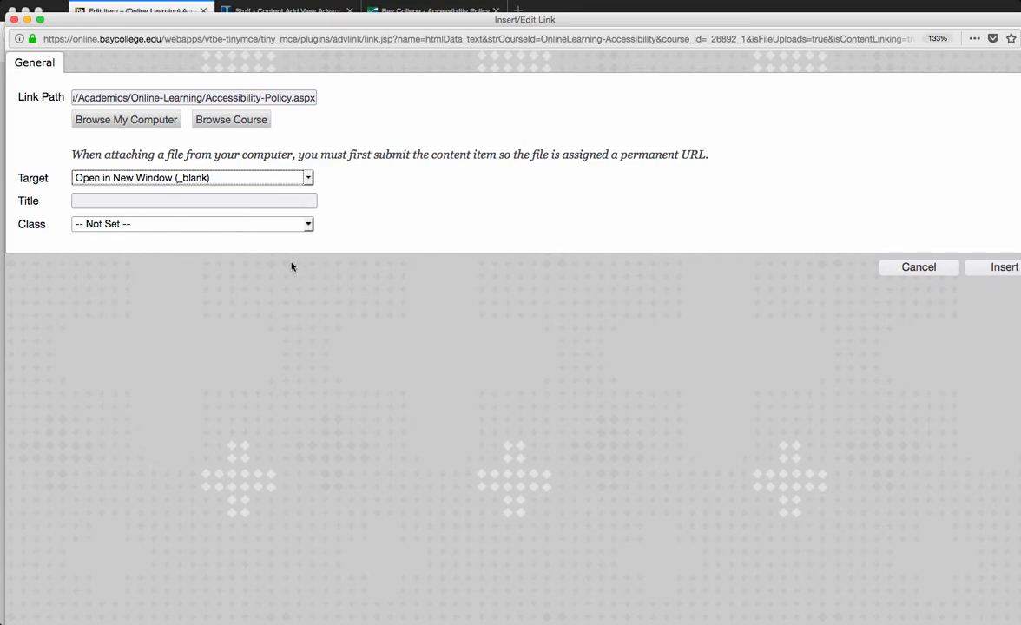
pyautogui.click(1001, 267)
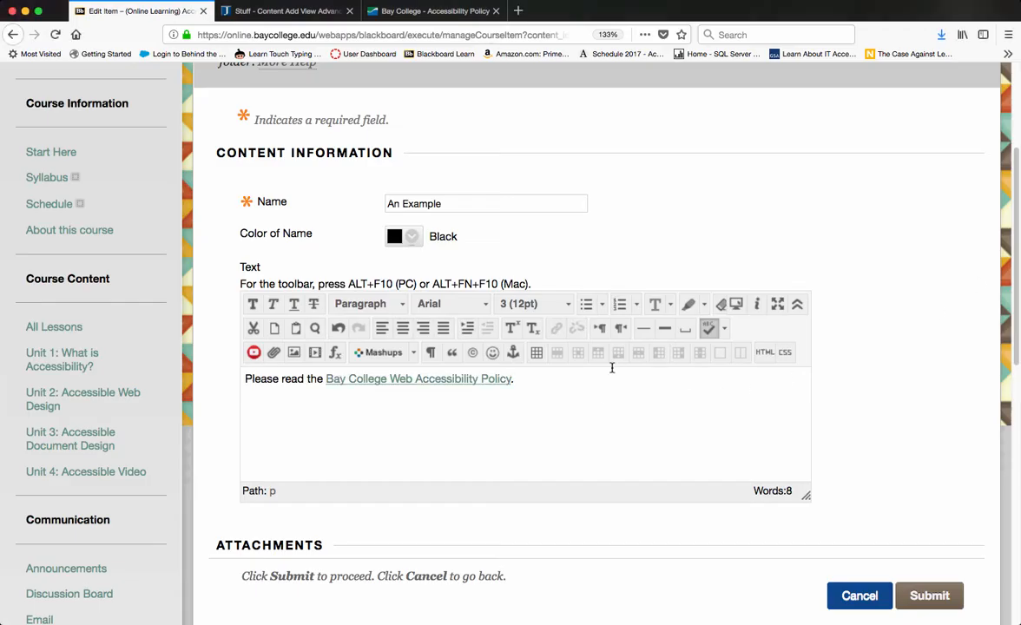